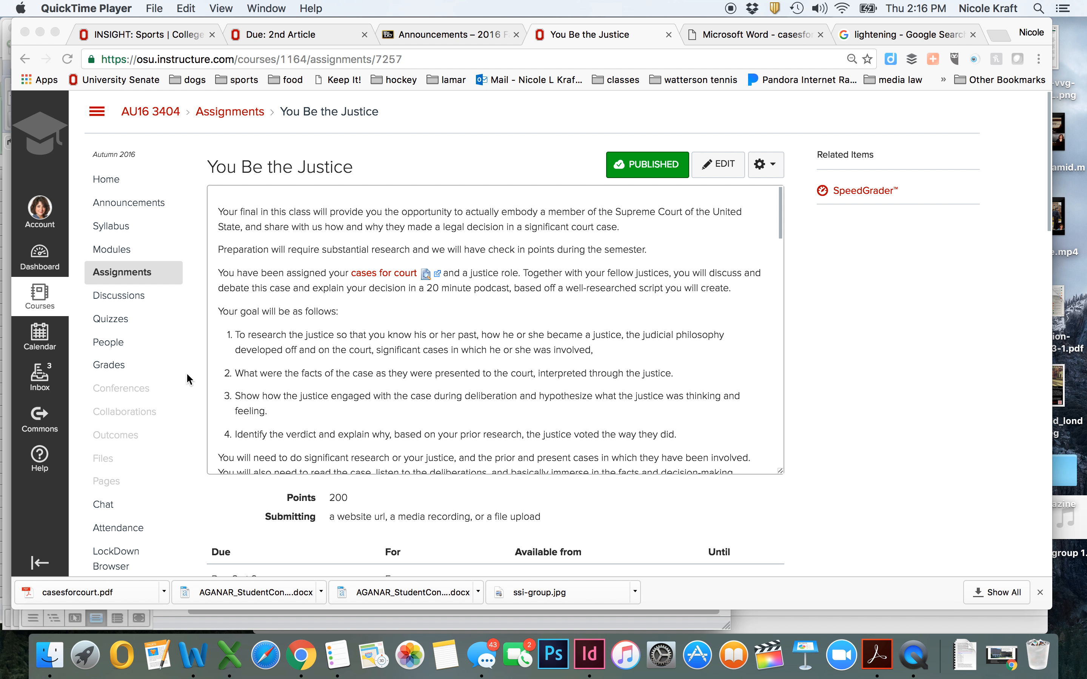
mouse_move(216, 229)
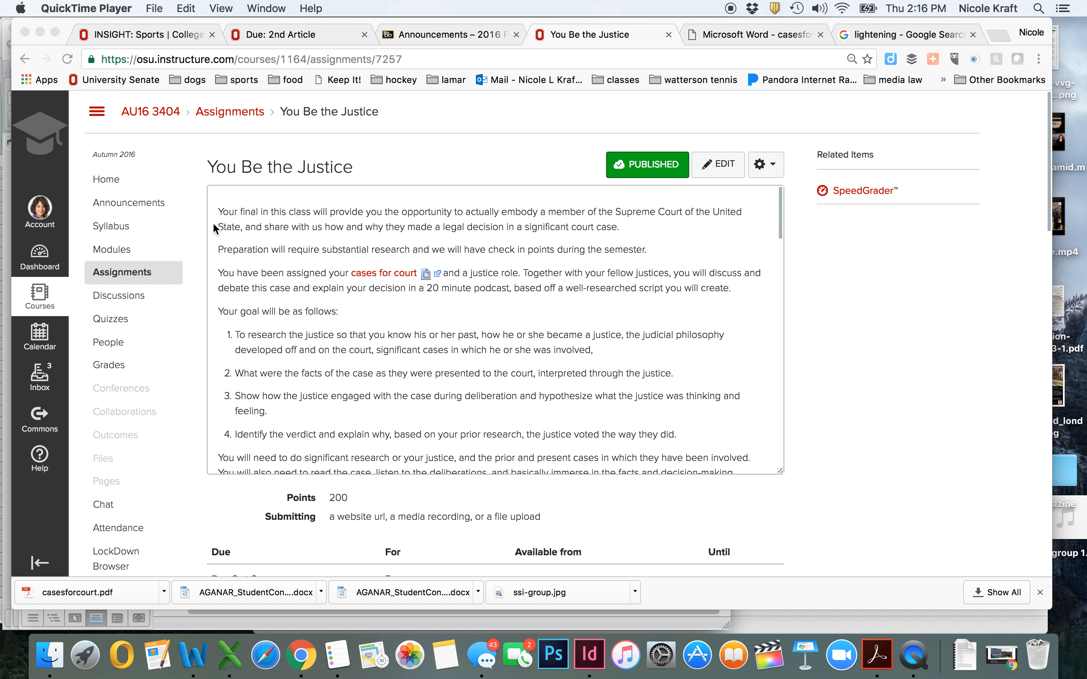
mouse_move(292, 171)
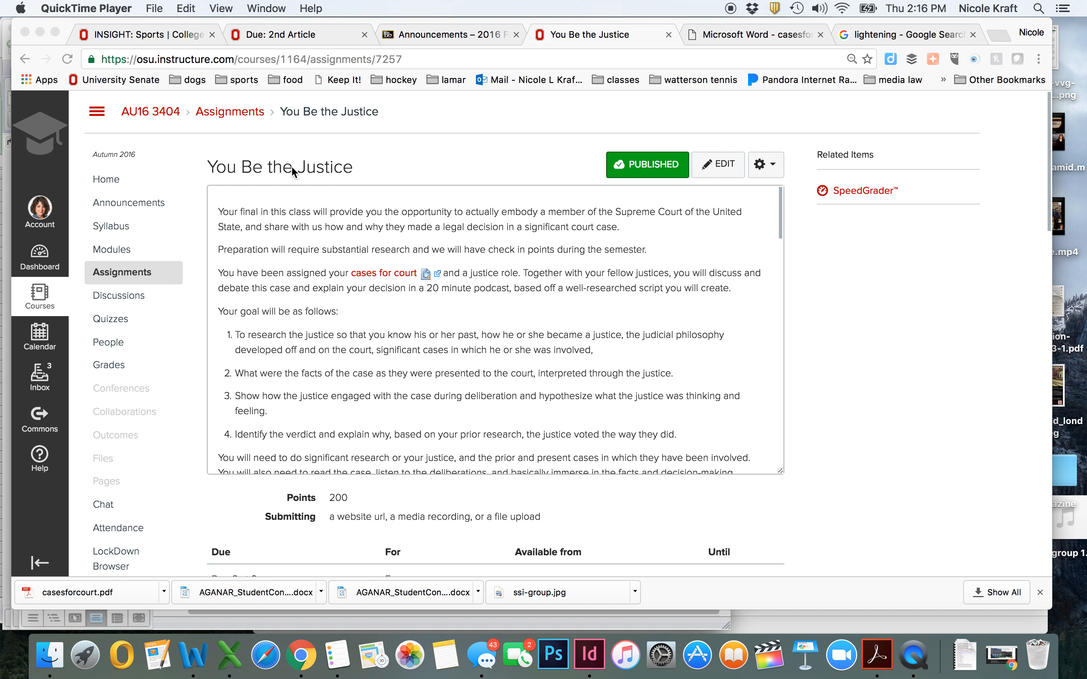
mouse_move(296, 390)
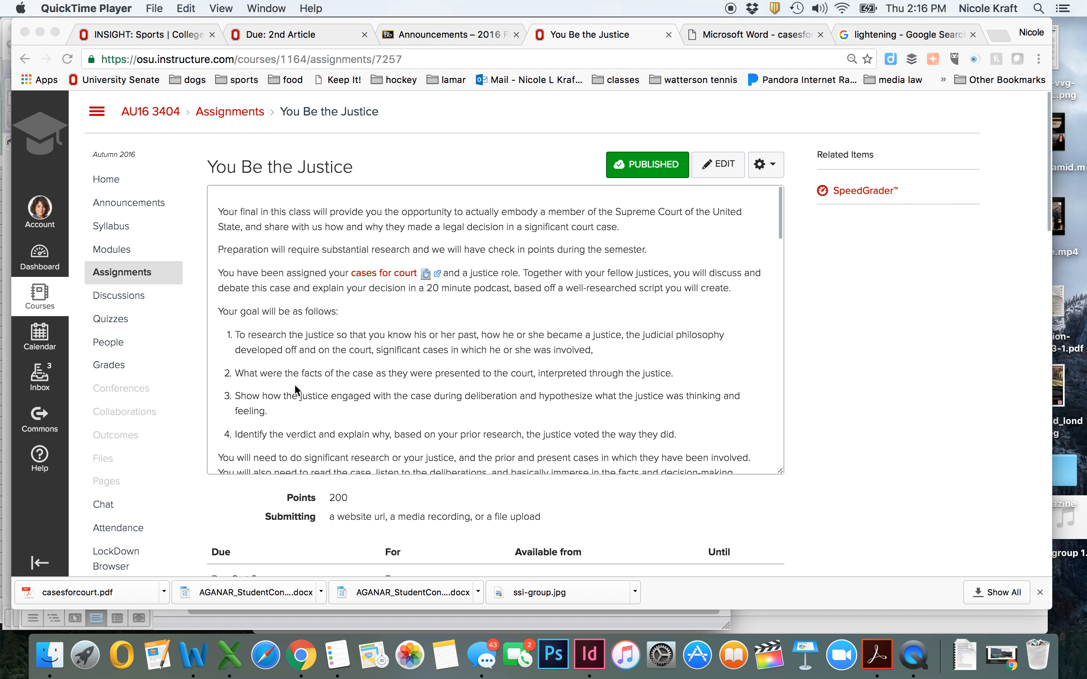
- View casesforcourt.pdf from the download bar, reading through Renna v. New York State and the student-justice table
scroll(down, 3)
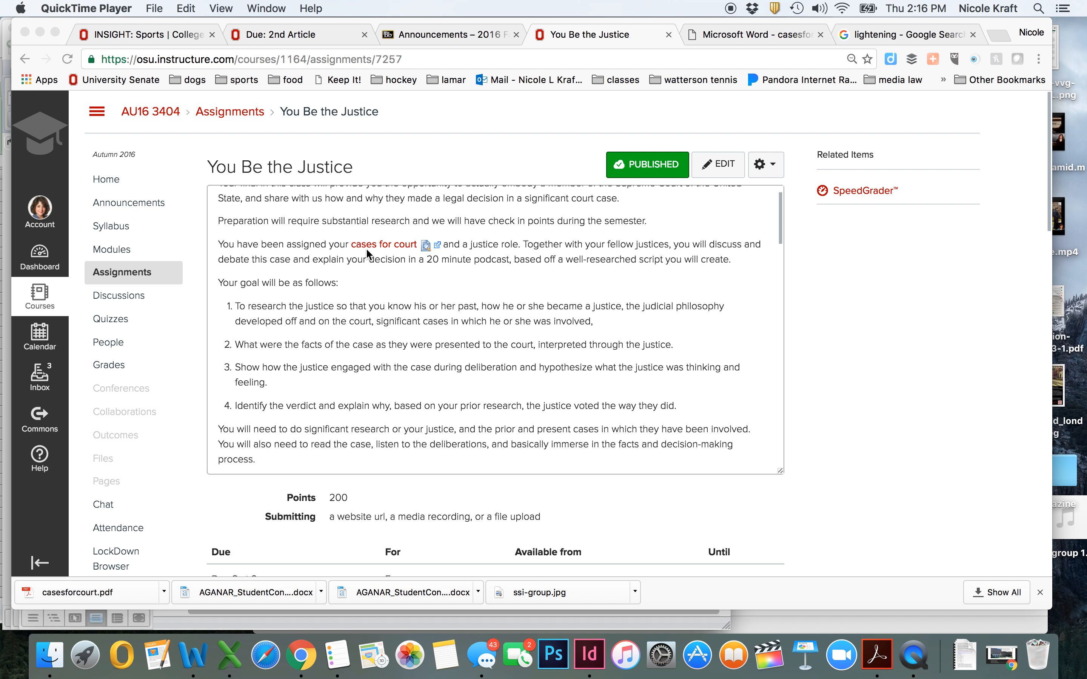
mouse_move(183, 608)
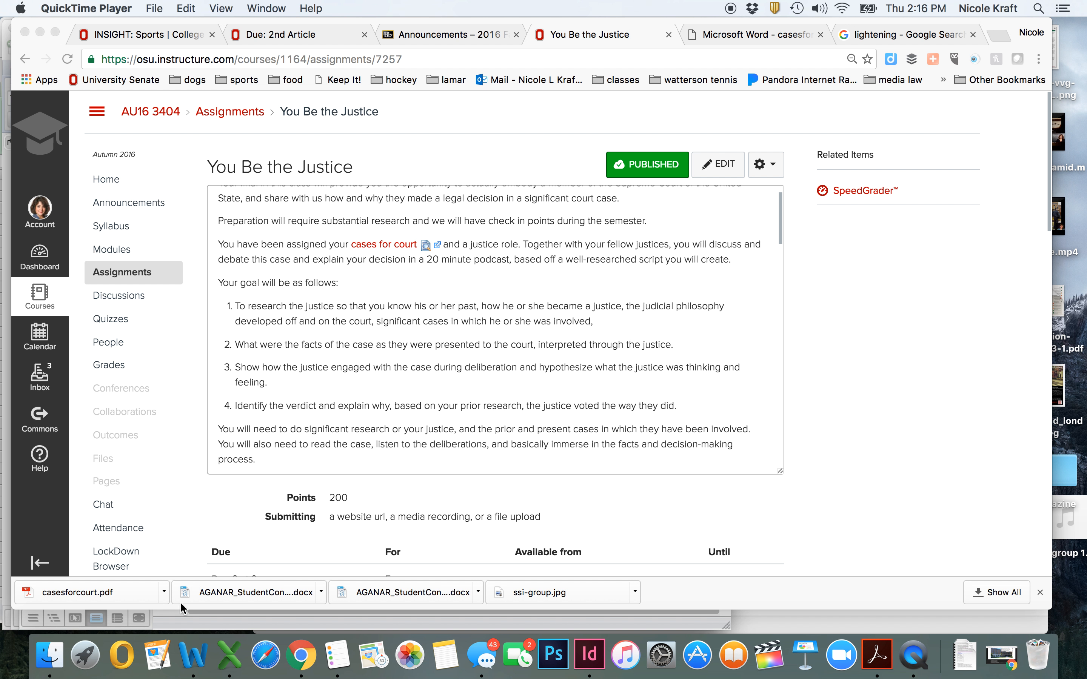
click(88, 592)
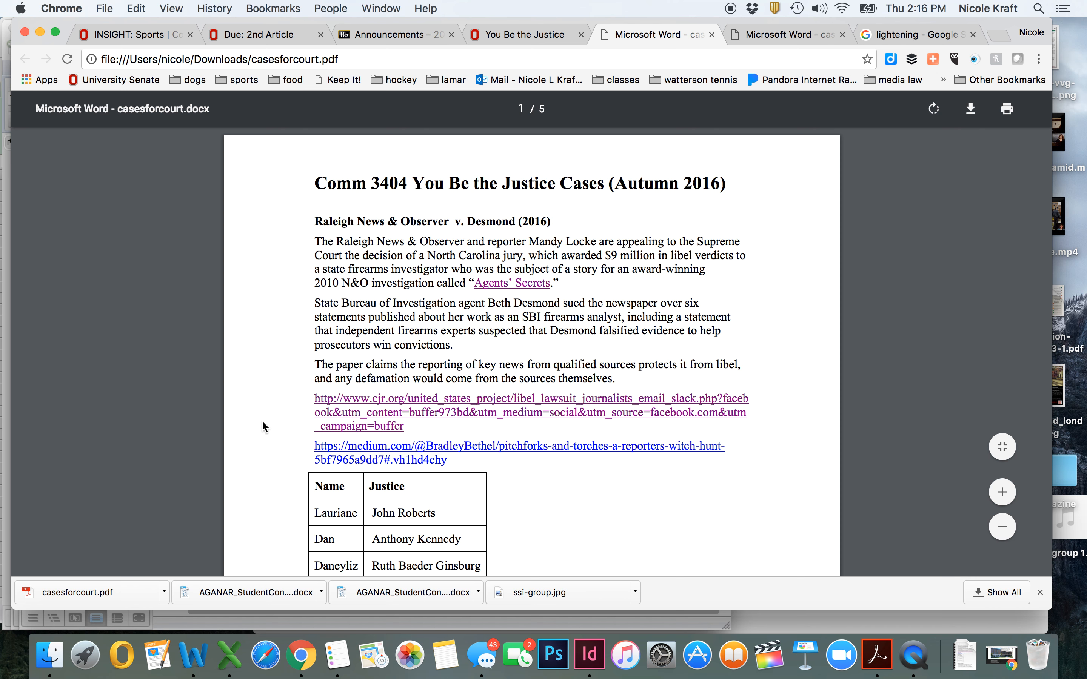
scroll(down, 3)
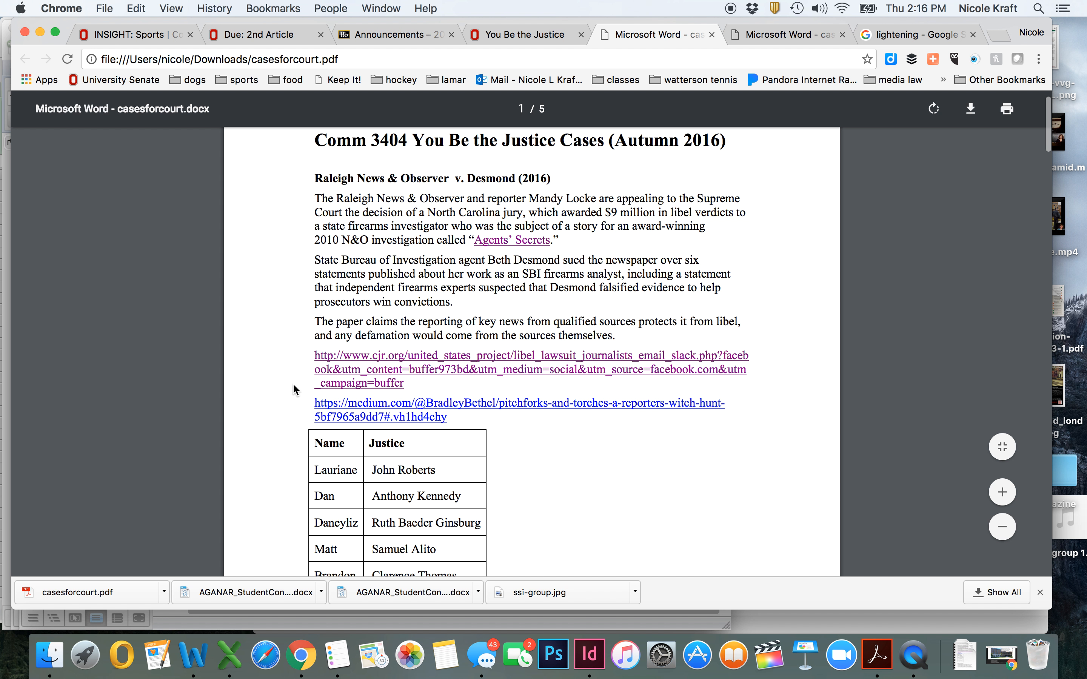
scroll(down, 3)
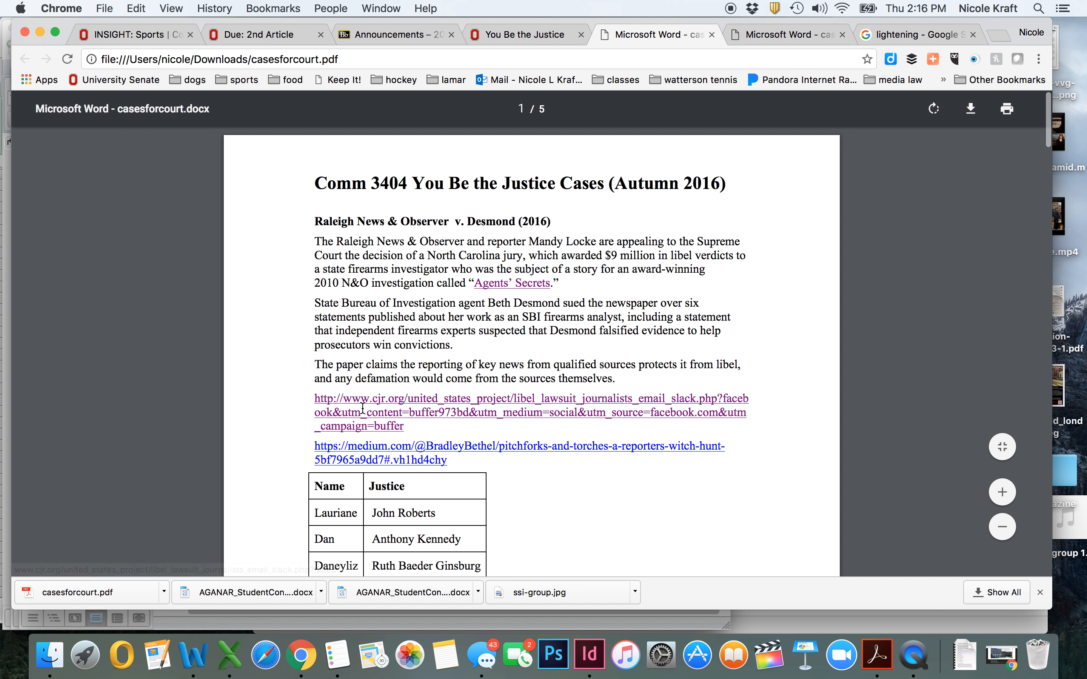
scroll(down, 3)
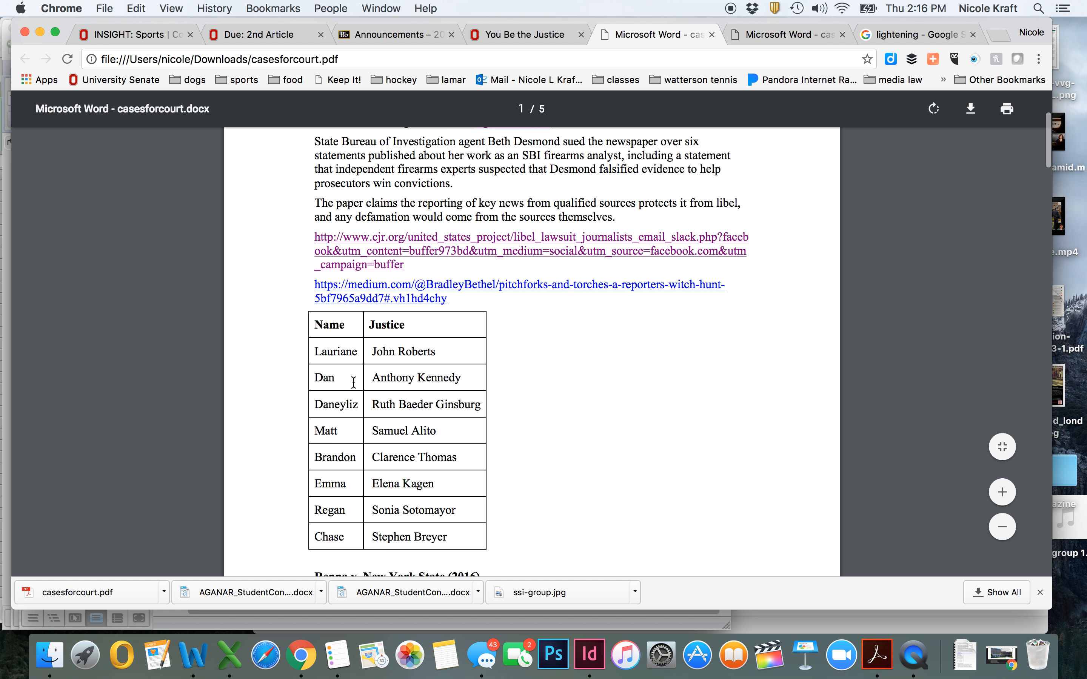
scroll(down, 3)
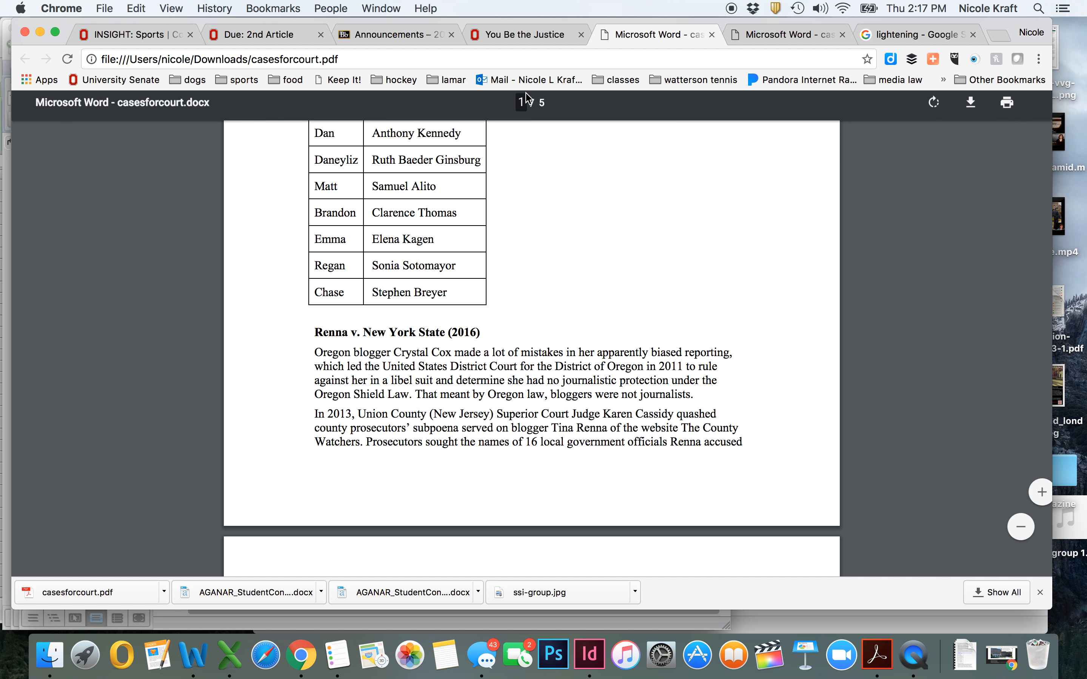
- Switch back to the Canvas assignment and read down through goals, example podcasts, rubric and timeline
click(525, 34)
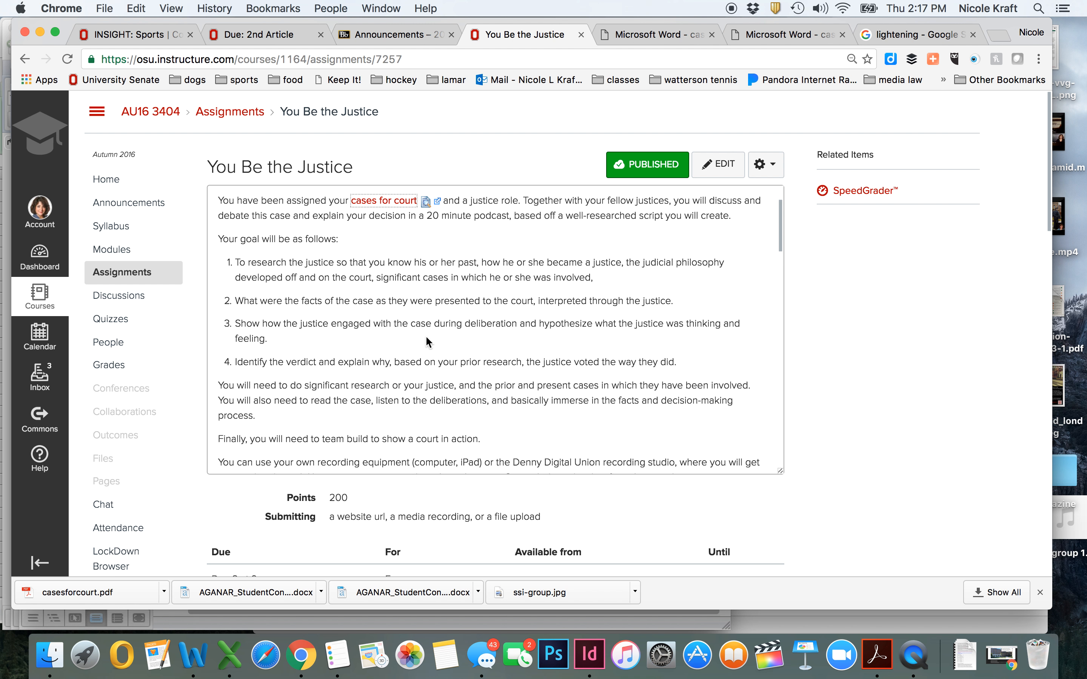
scroll(down, 3)
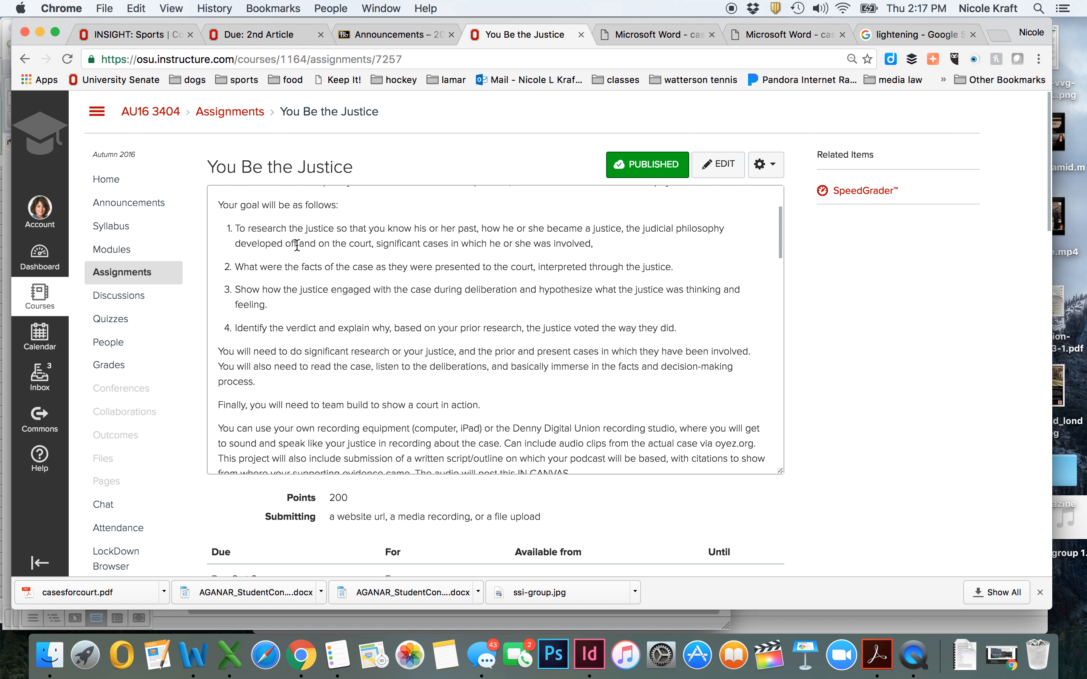
scroll(down, 3)
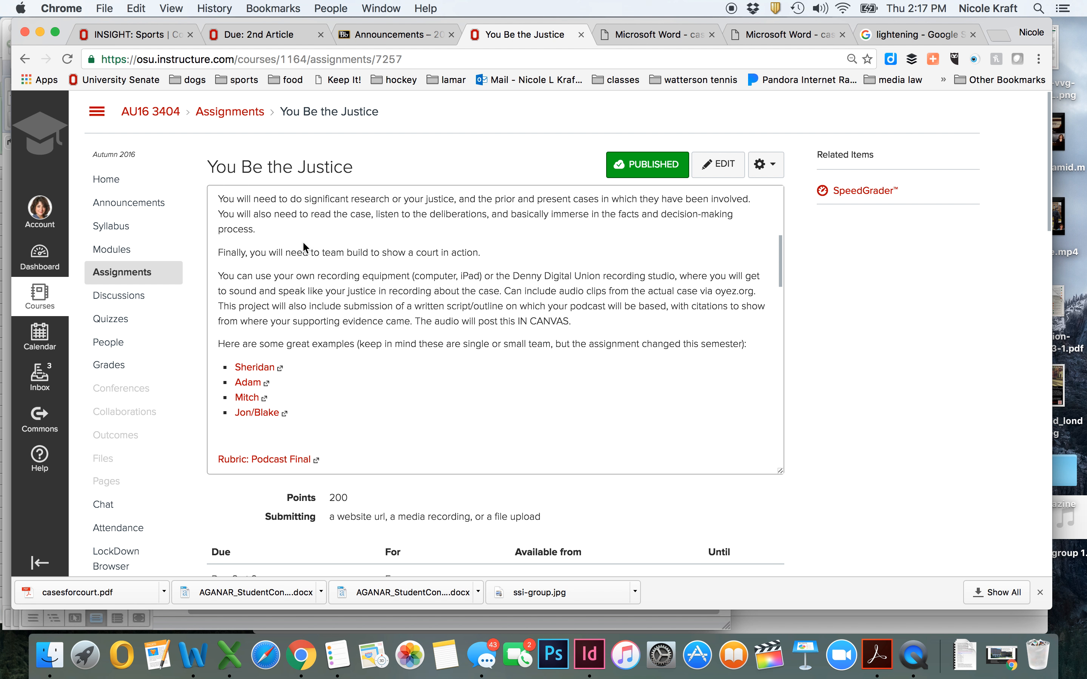
mouse_move(247, 382)
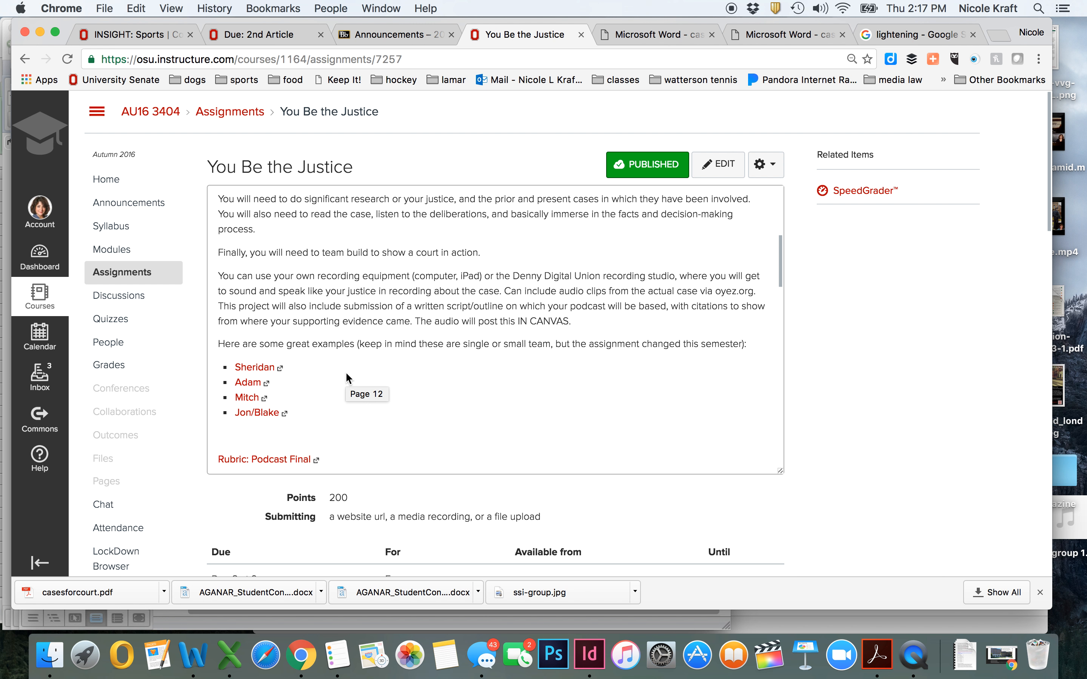
scroll(down, 3)
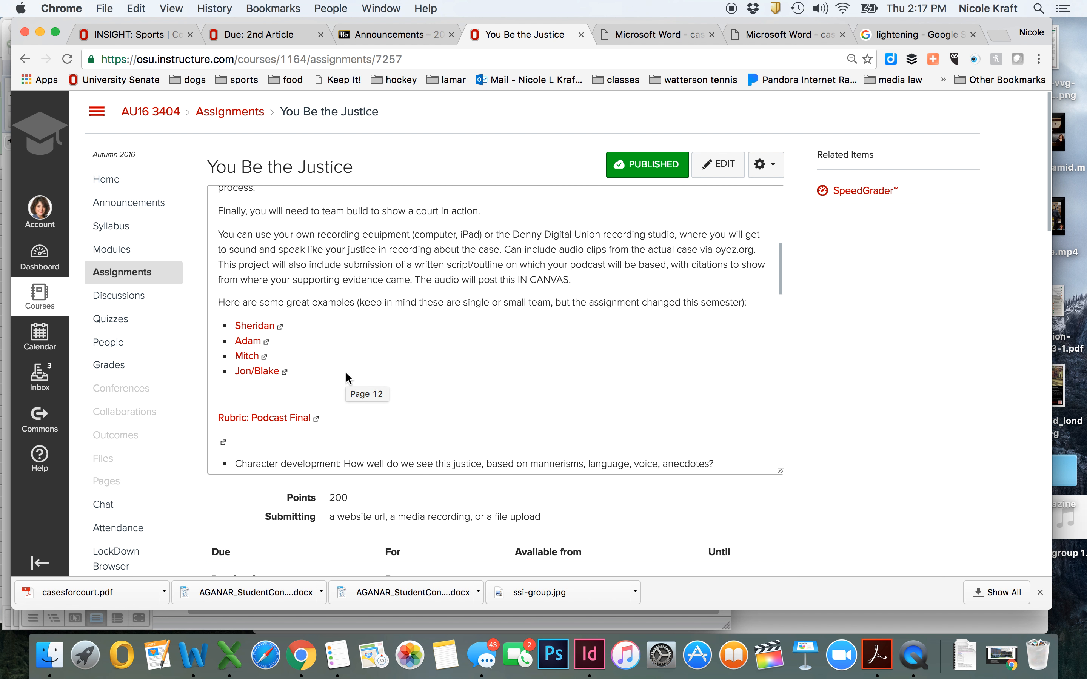
scroll(down, 3)
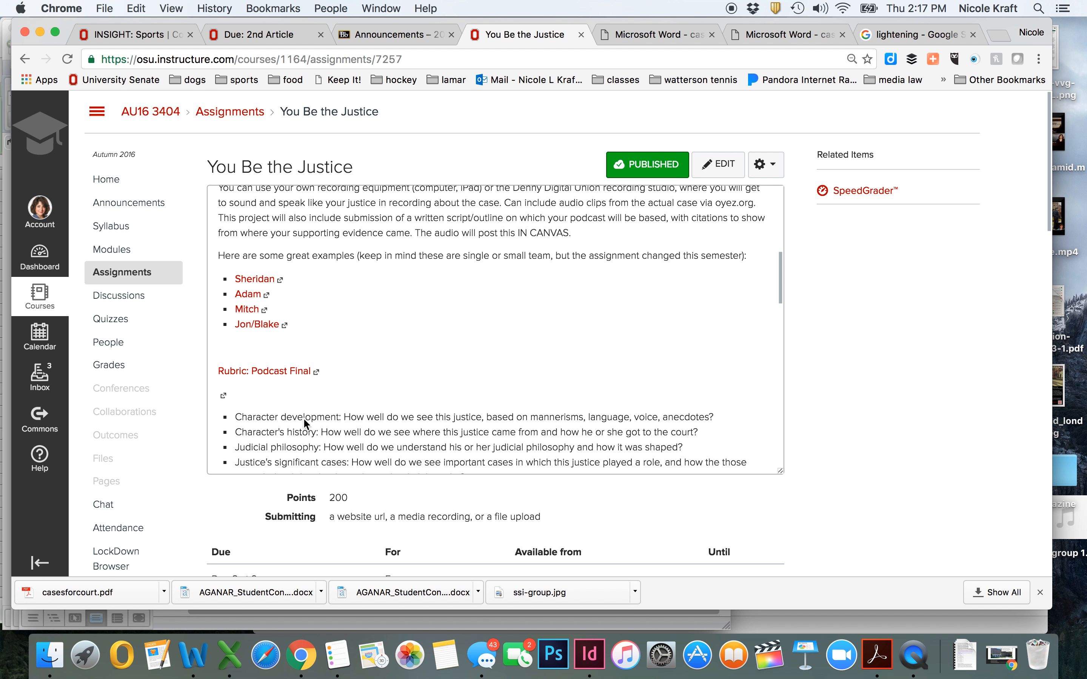
scroll(down, 3)
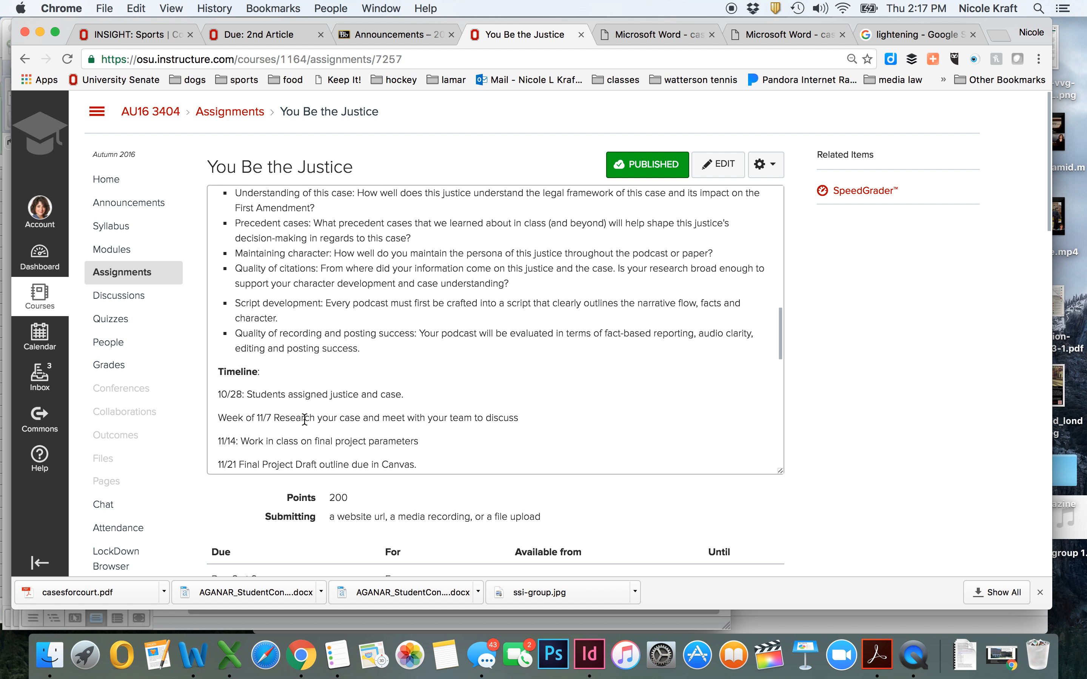
scroll(down, 3)
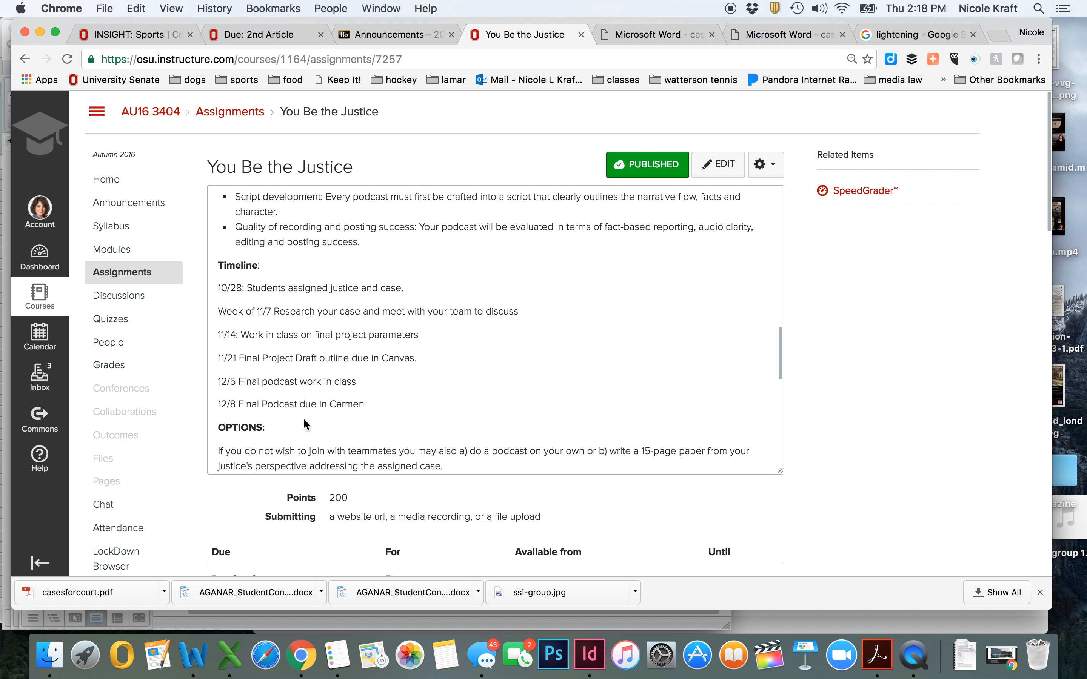
mouse_move(302, 376)
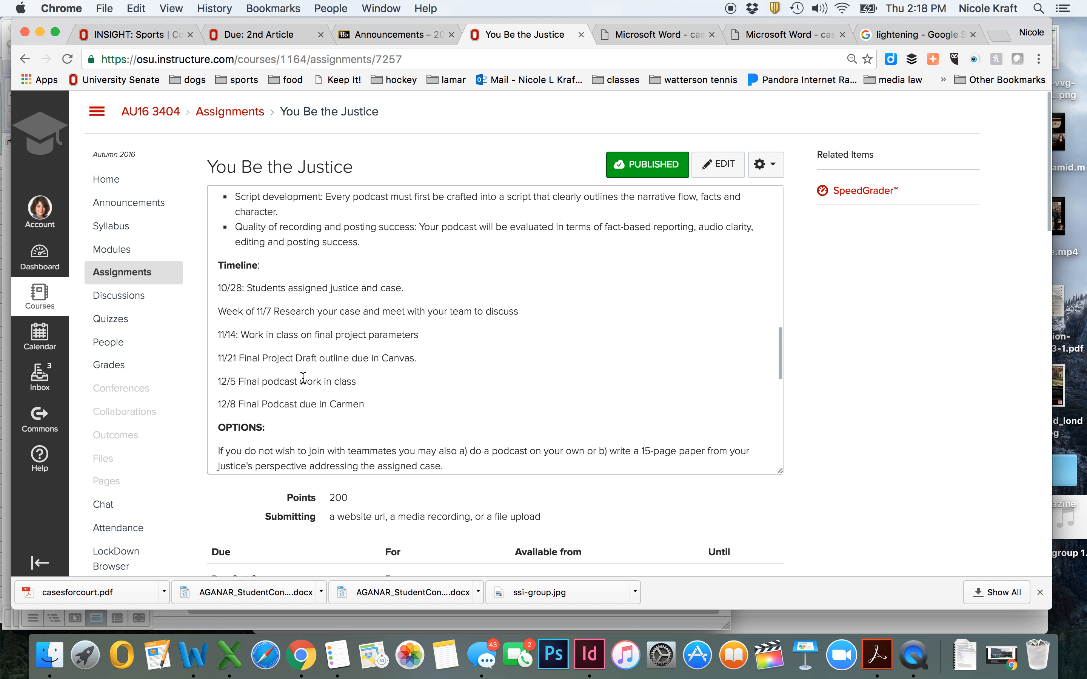
mouse_move(301, 377)
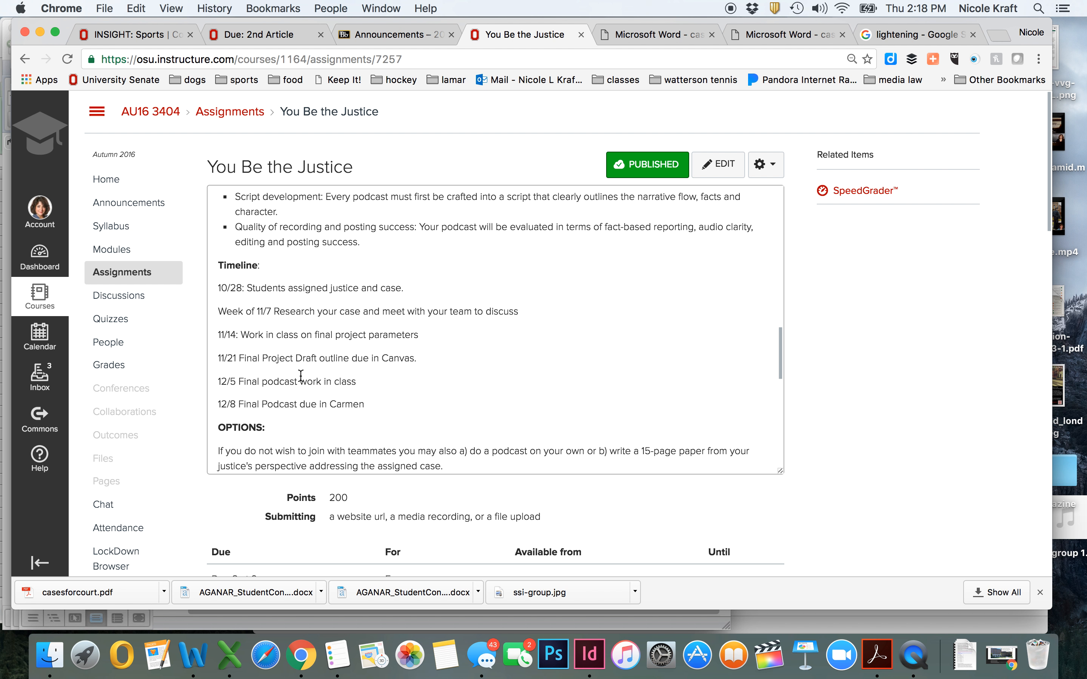
scroll(down, 3)
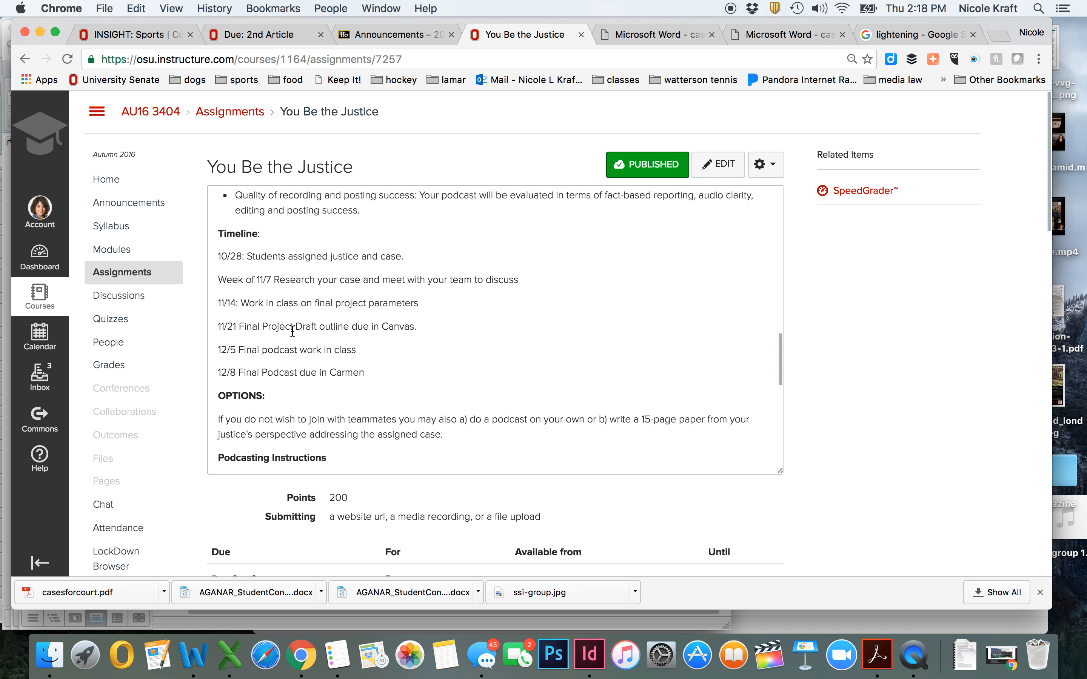
mouse_move(360, 327)
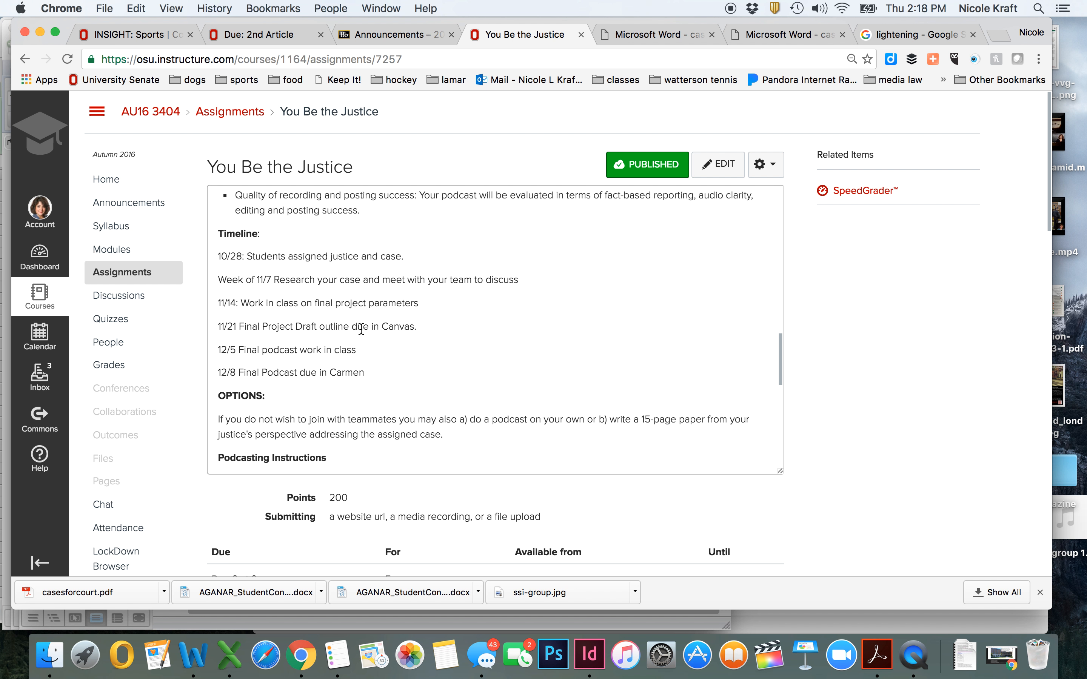
scroll(down, 3)
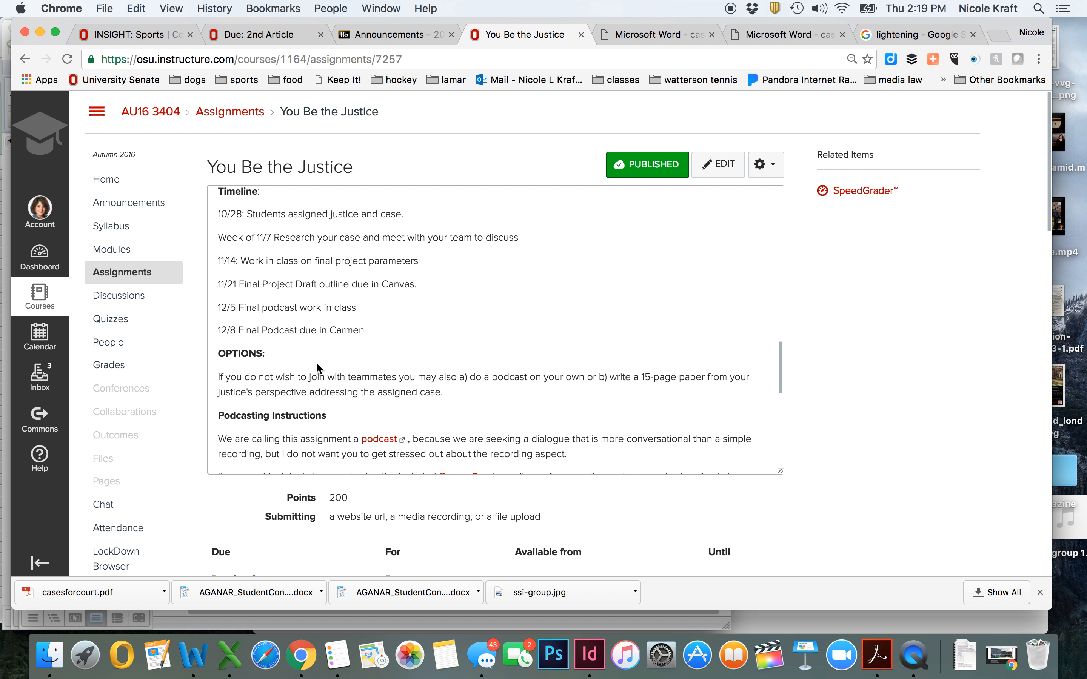
scroll(down, 3)
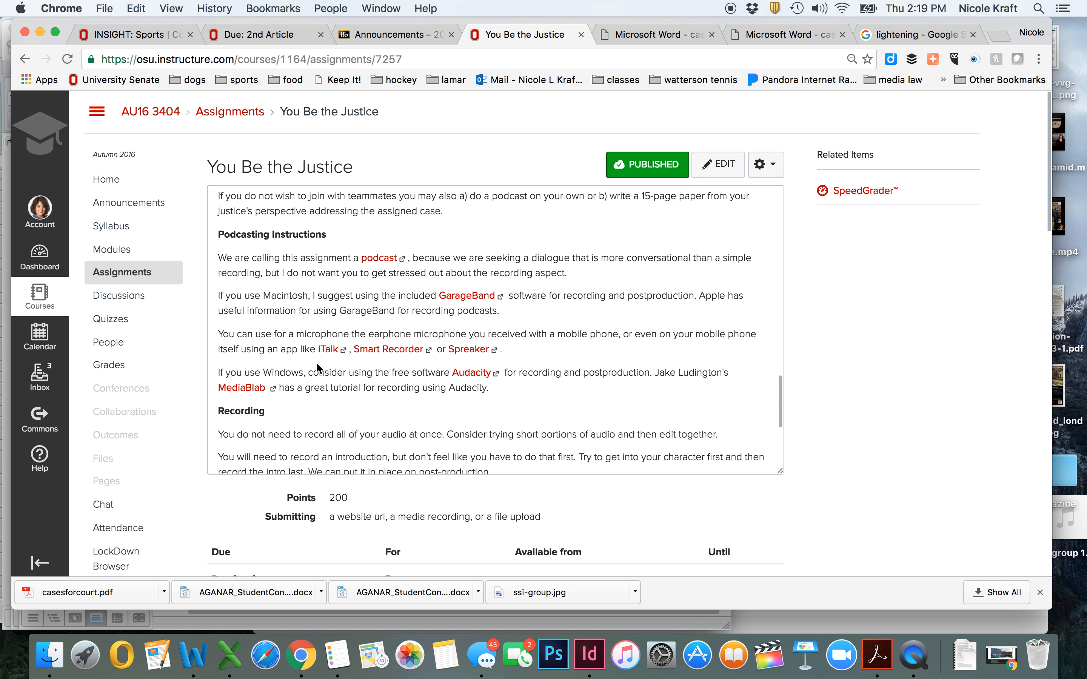
scroll(down, 3)
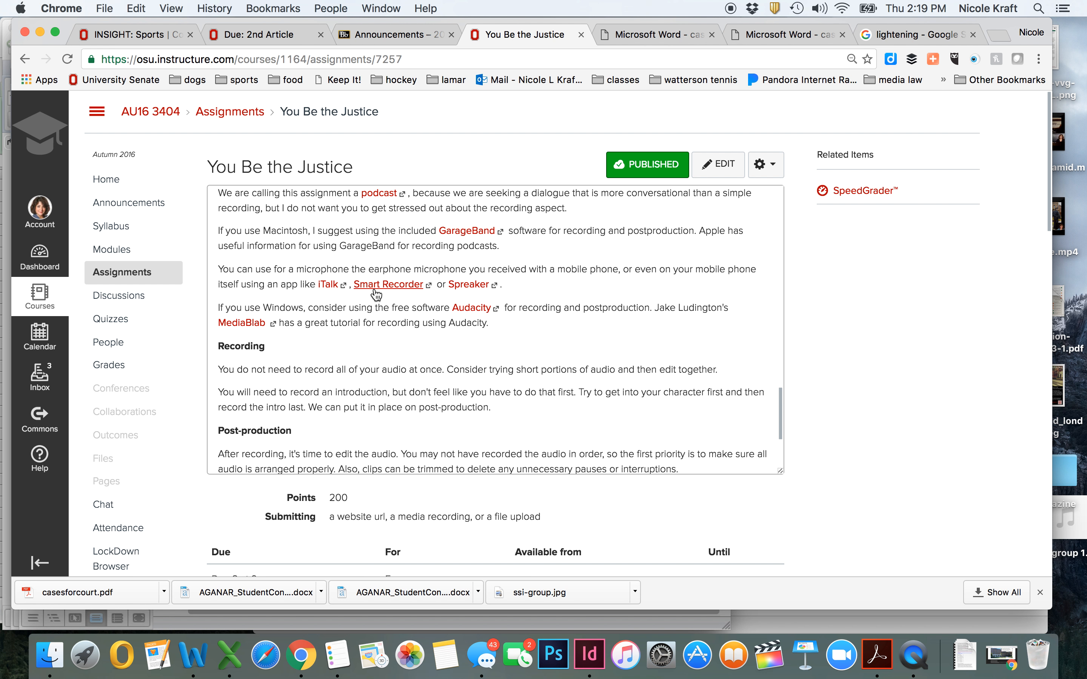
scroll(down, 3)
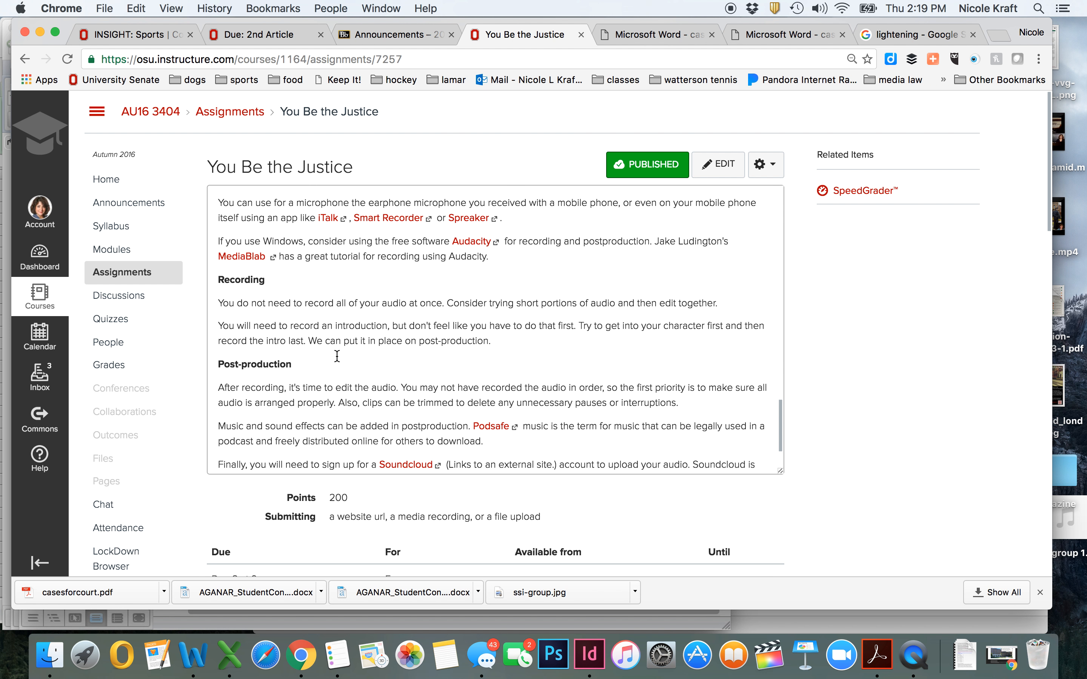
scroll(down, 3)
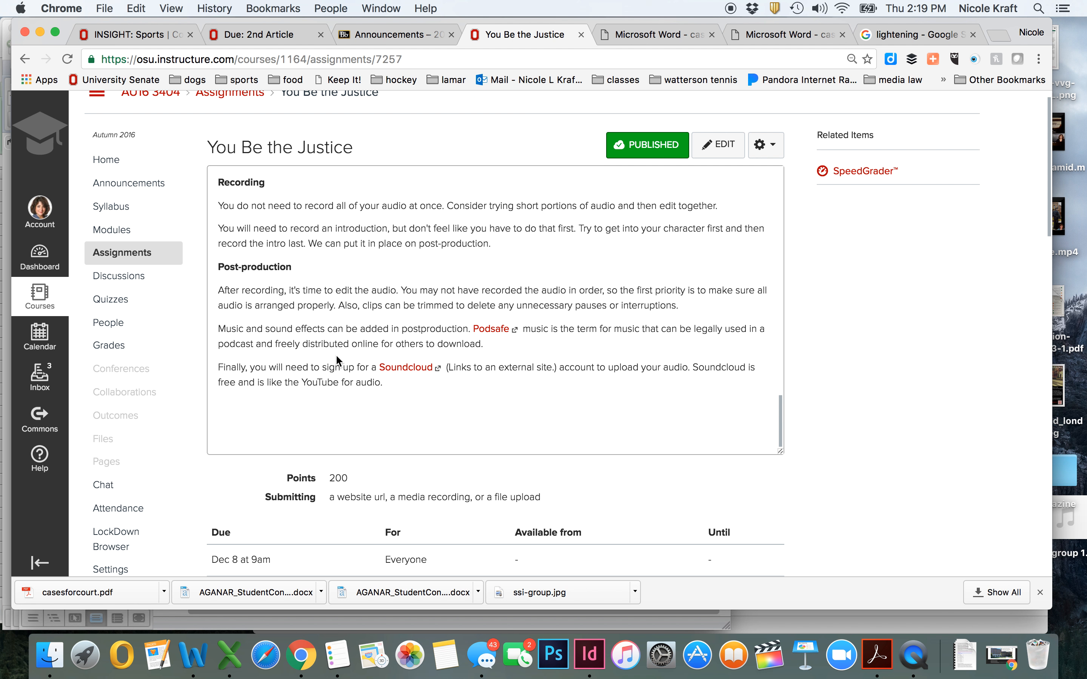